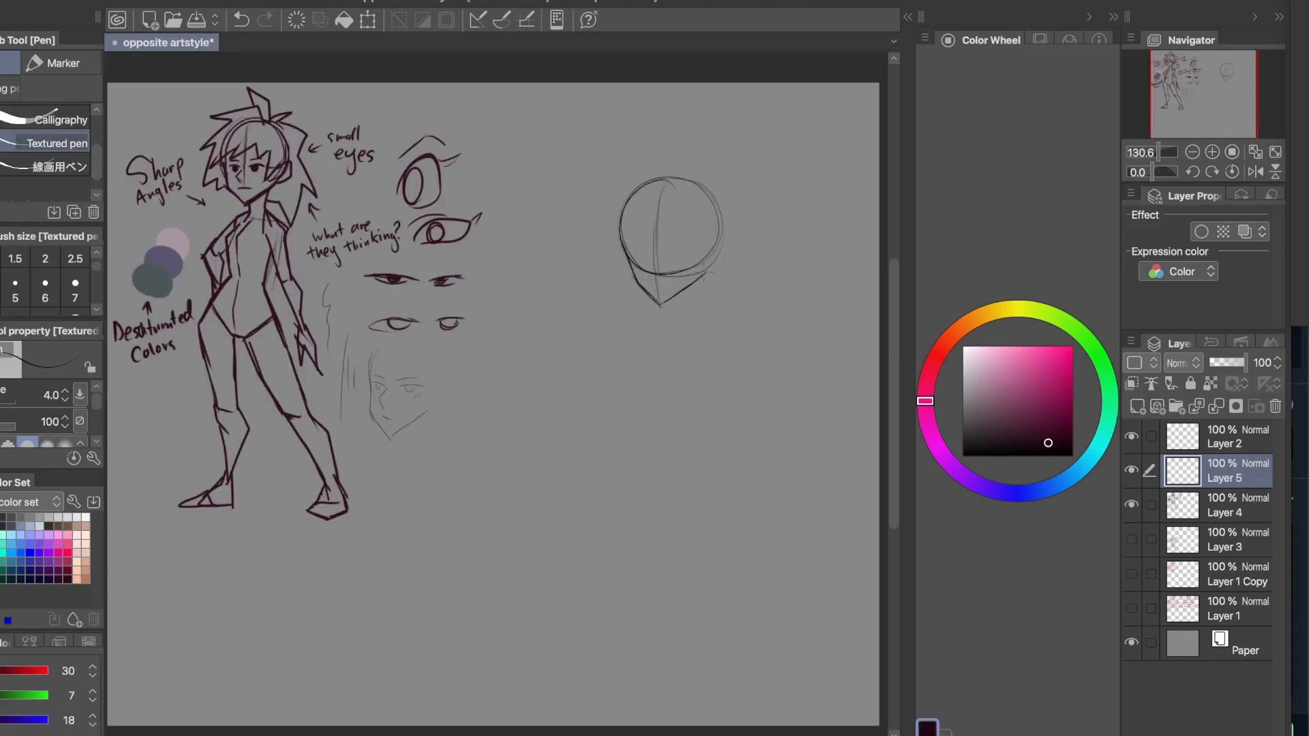
- Scale the head-construction sketch and shift it slightly up and left
{"action": "left_click", "coordinate": [368, 20]}
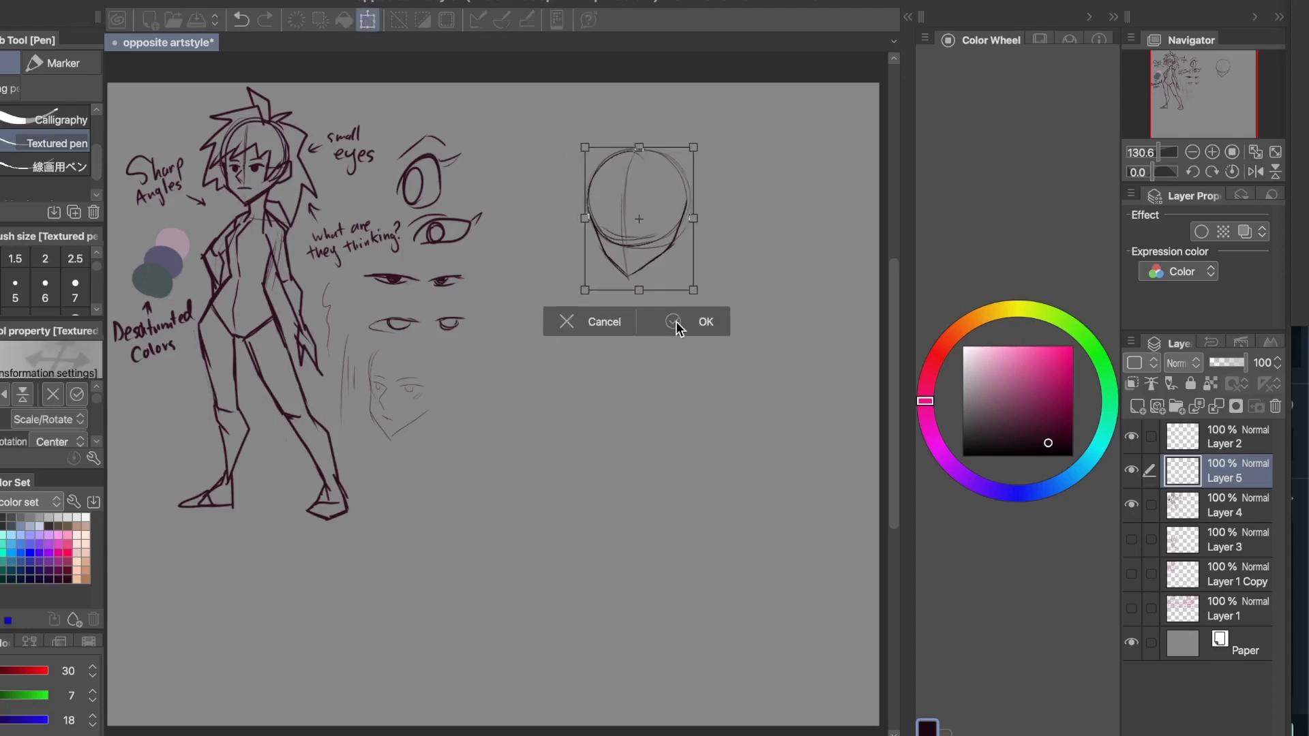
{"action": "left_click", "coordinate": [705, 321]}
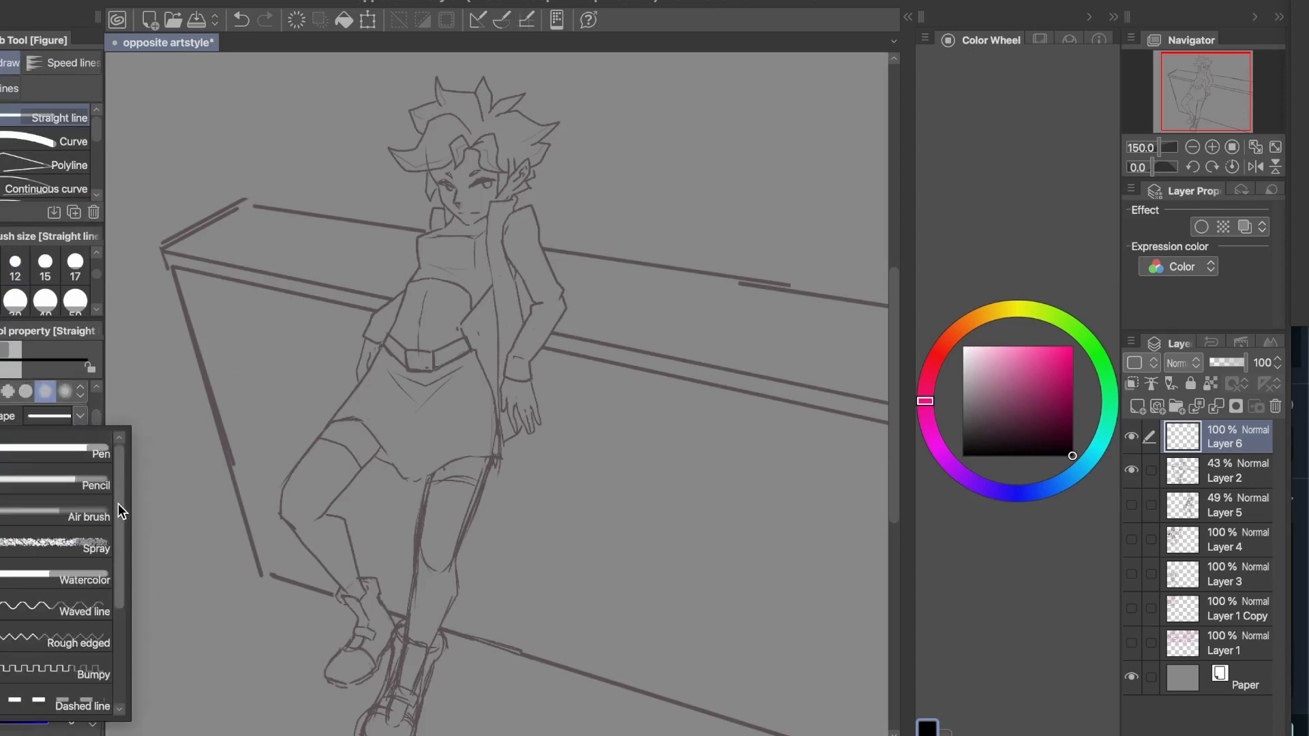
- Scroll the canvas while sketching the leaning girl and the perspective wall
{"action": "scroll", "scroll_direction": "down", "scroll_amount": 3}
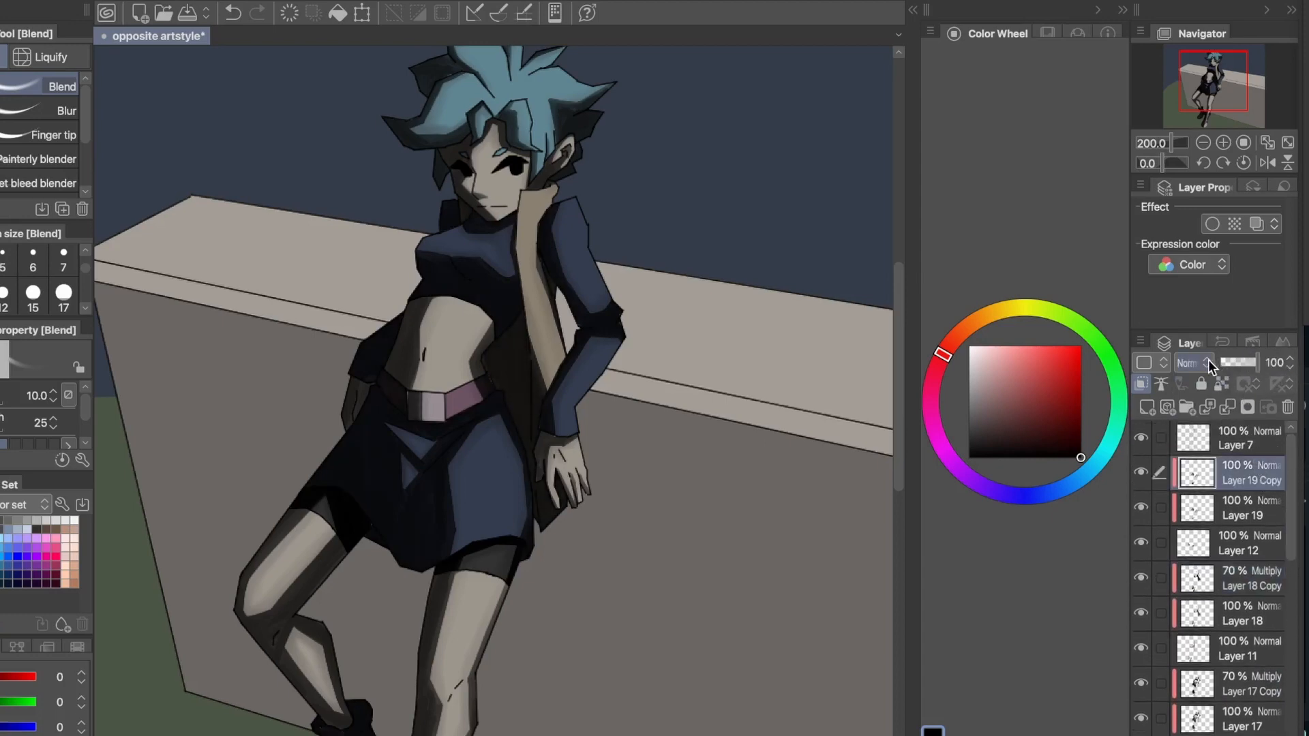
- Open the blending mode dropdown for the copied shadow layer
{"action": "left_click", "coordinate": [1186, 362]}
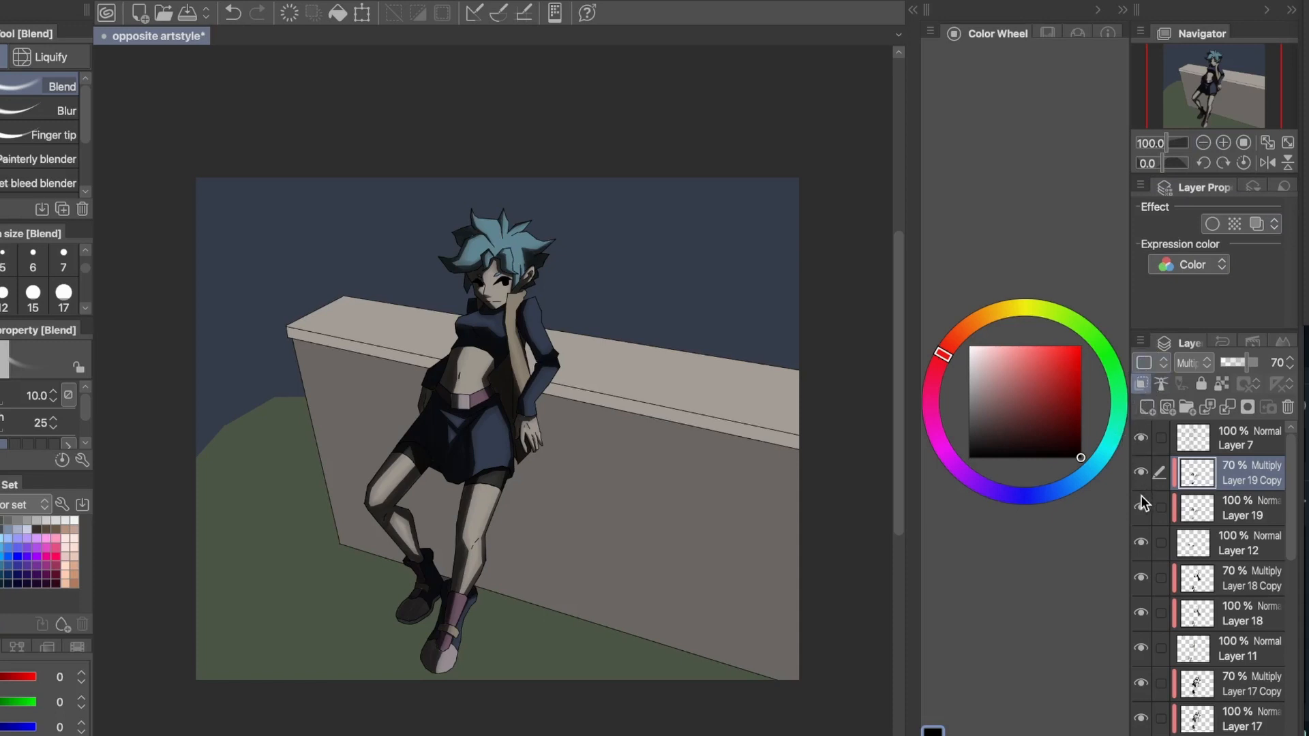
{"action": "mouse_move", "coordinate": [1139, 547]}
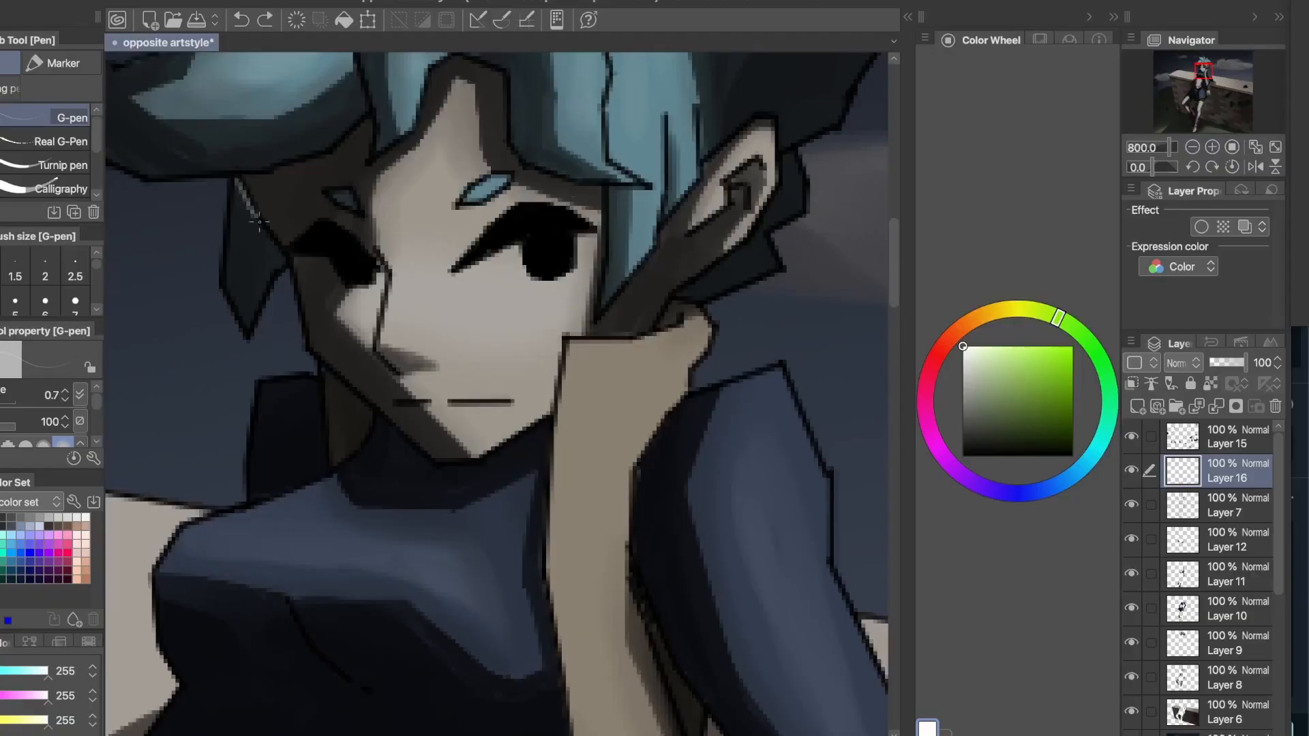
- Trace a thin light line along the left edge of the girl's face
{"action": "left_click_drag", "start_coordinate": [257, 218], "coordinate": [431, 464]}
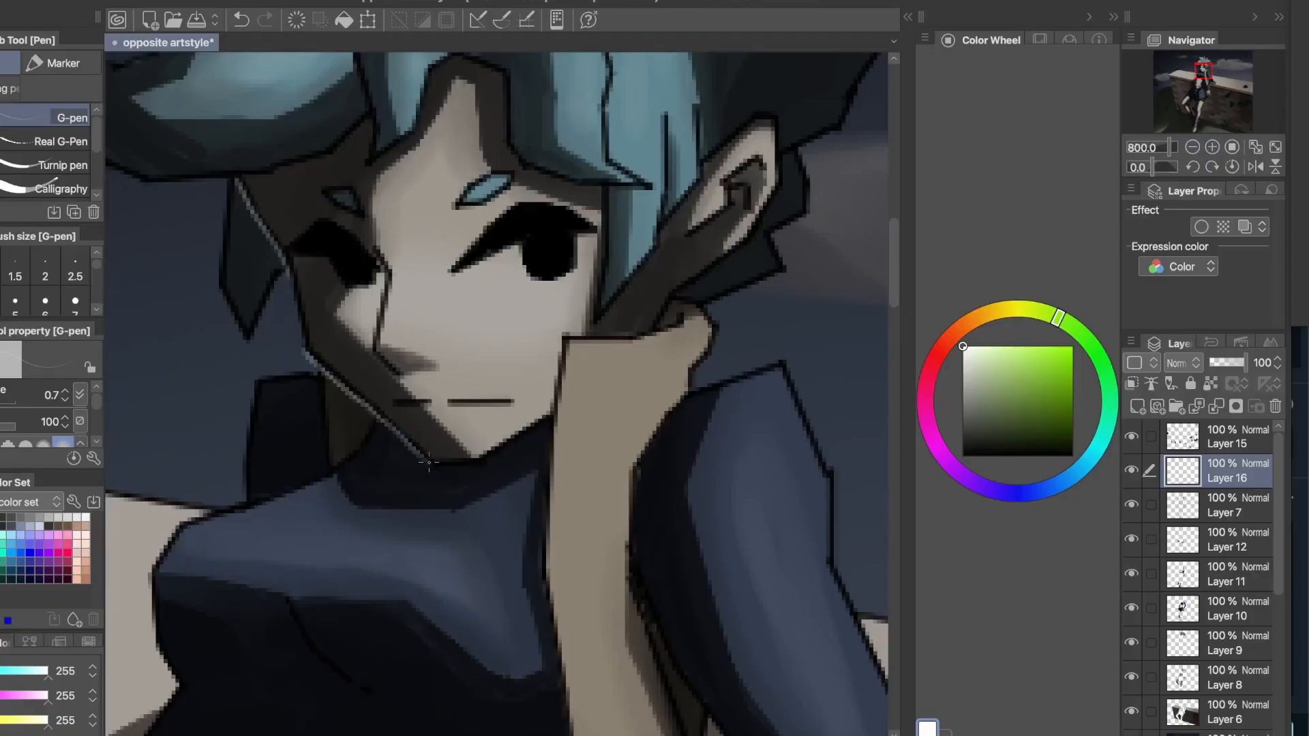